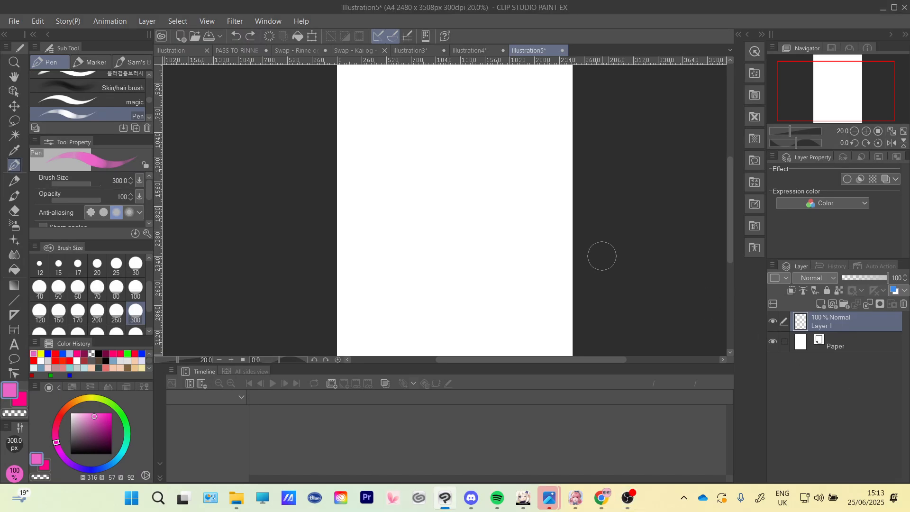
mouse_move(429, 188)
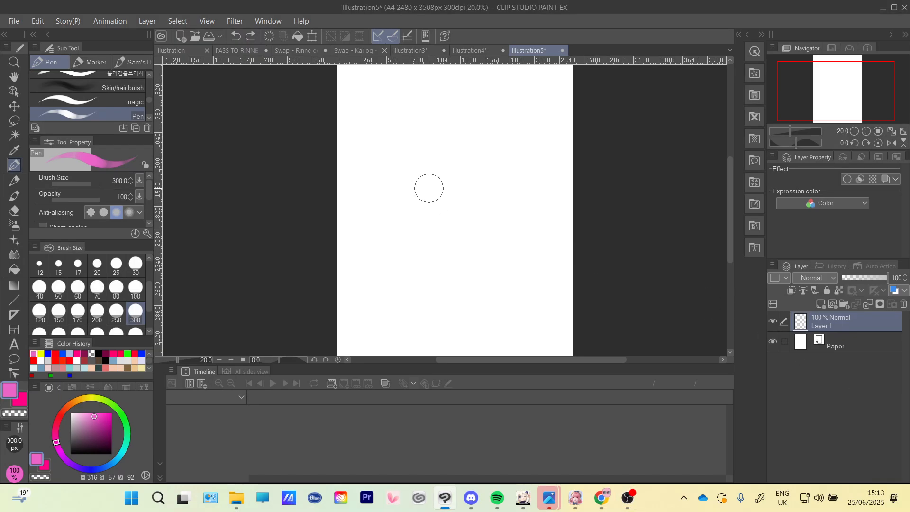
mouse_move(432, 186)
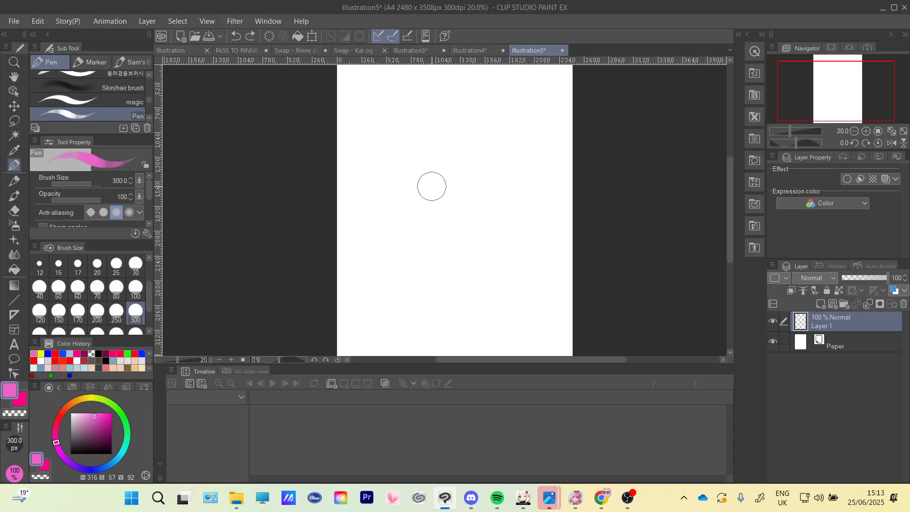
mouse_move(376, 163)
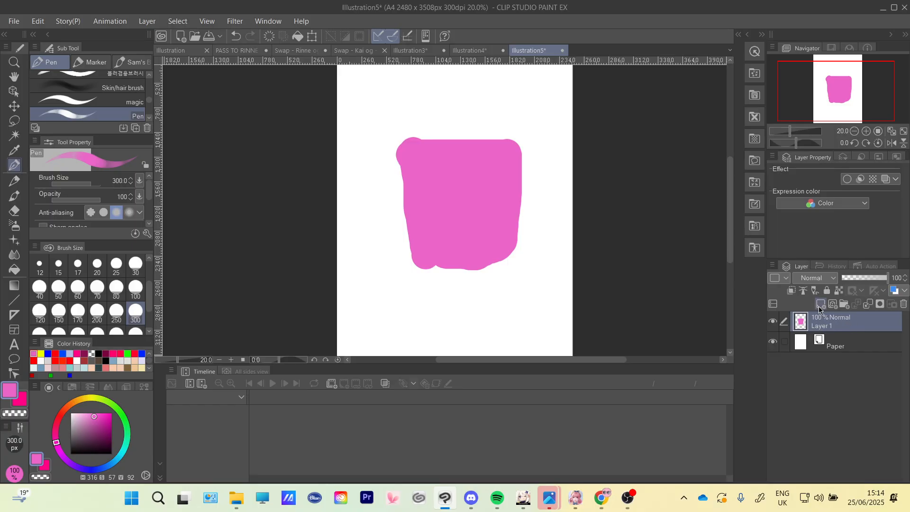
Step: Create an empty raster Layer 2 directly above the pink Layer 1
click(820, 303)
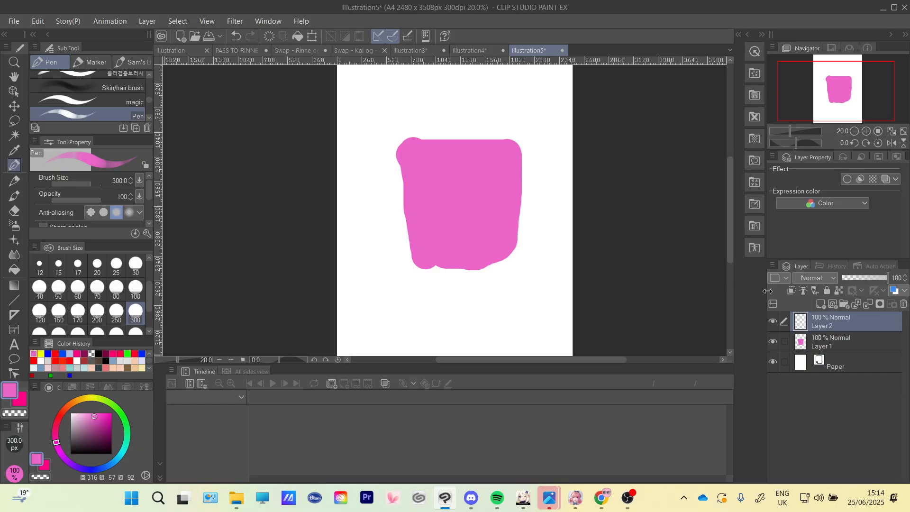
mouse_move(803, 290)
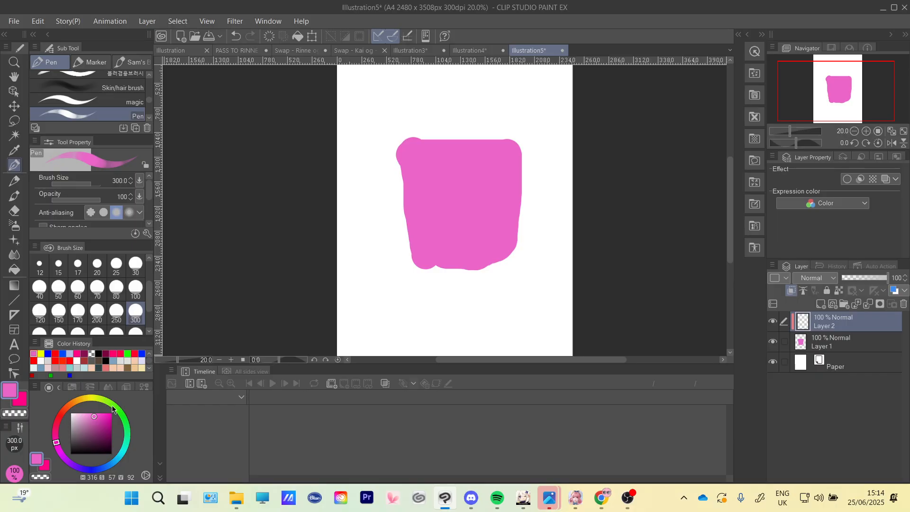
Step: Pick green as the painting colour for the diagonal band on Layer 2
click(90, 412)
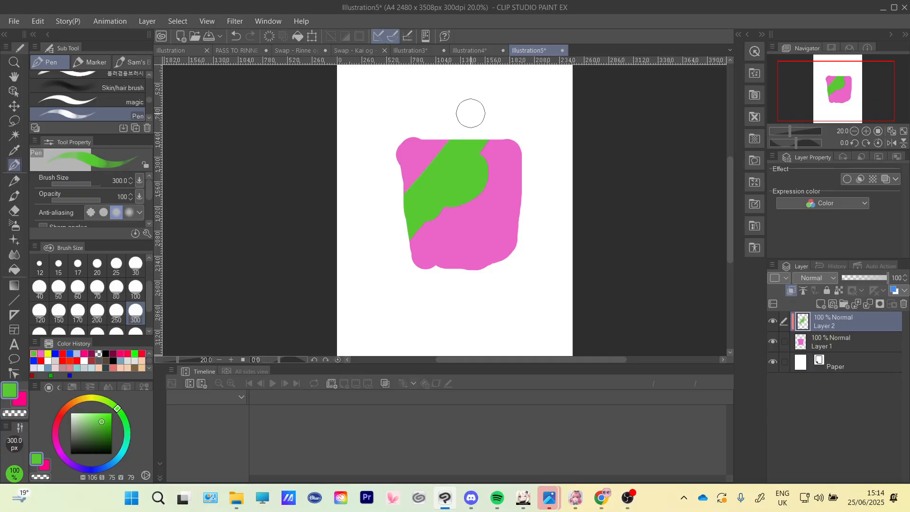
mouse_move(462, 104)
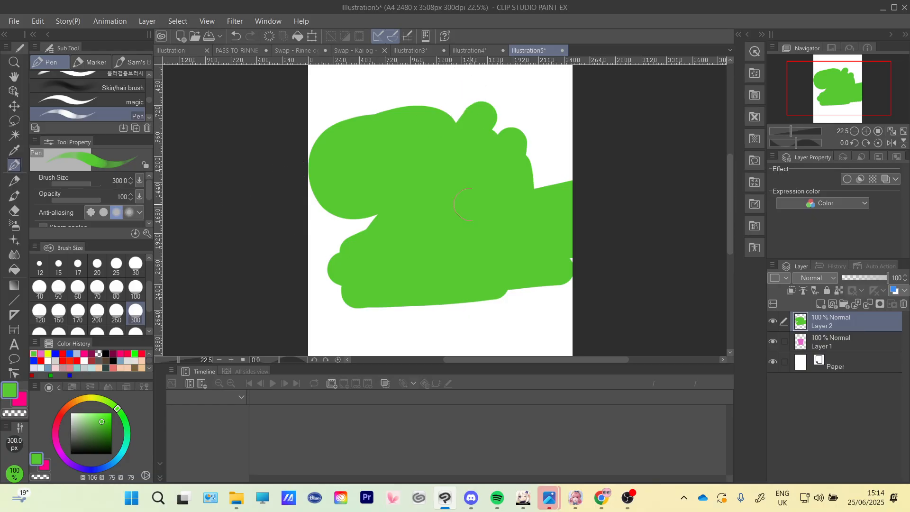
mouse_move(504, 236)
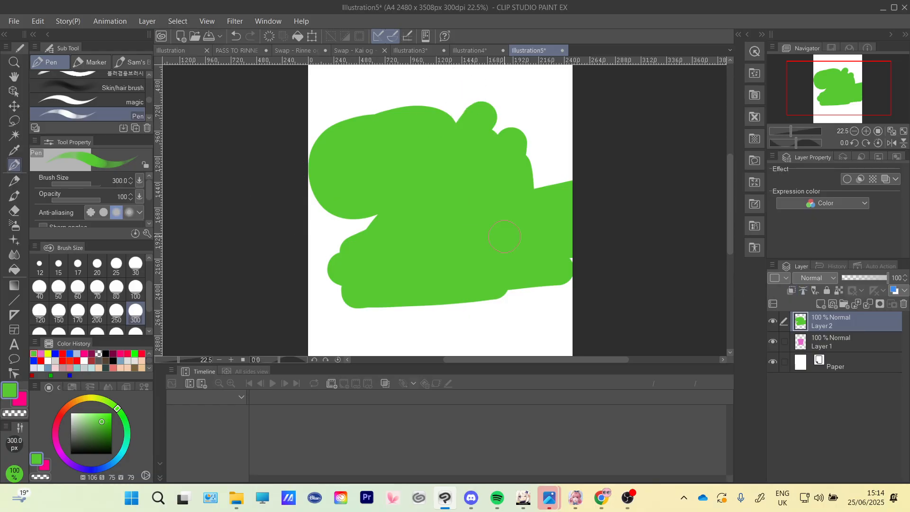
mouse_move(791, 291)
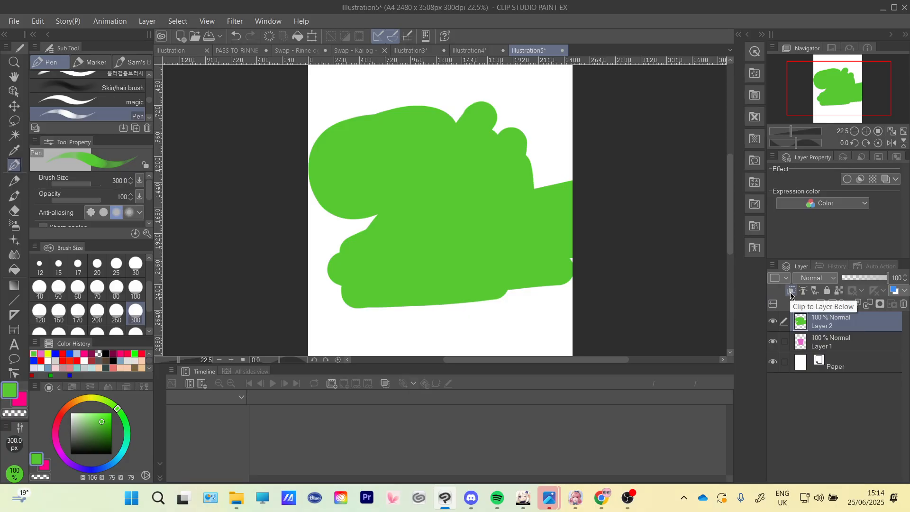